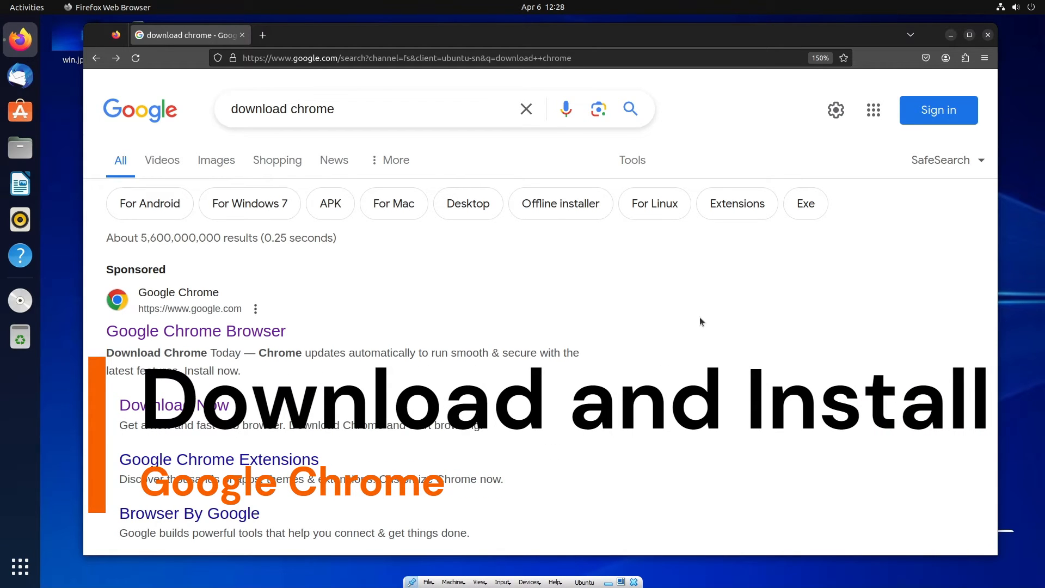
pyautogui.moveTo(698, 324)
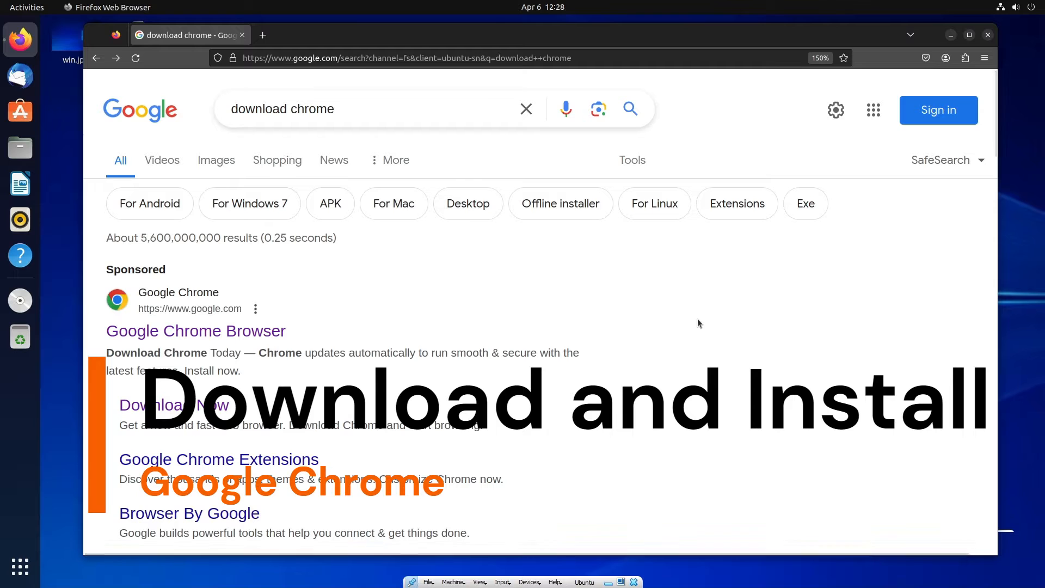
pyautogui.moveTo(513, 287)
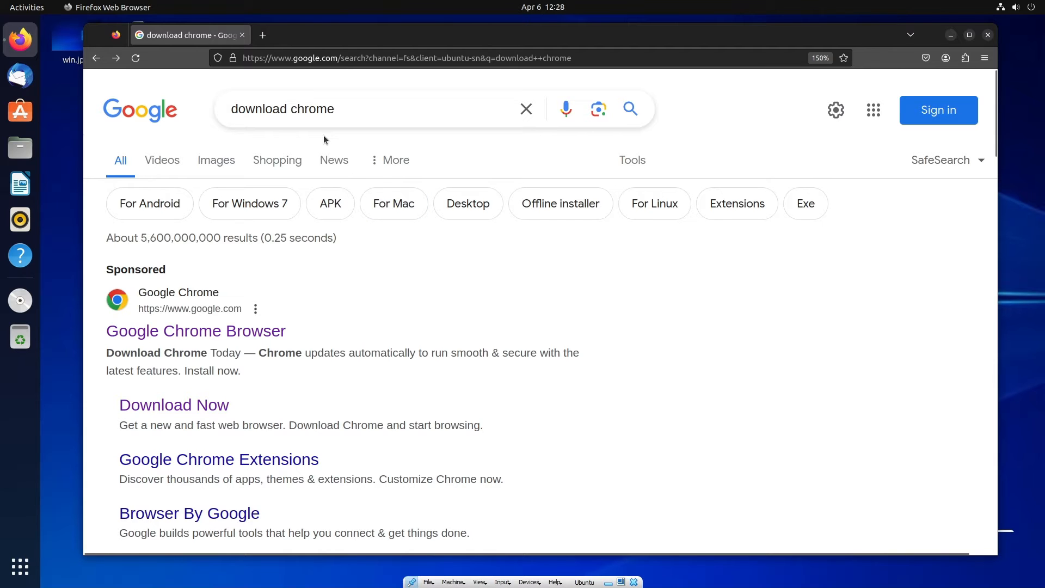
pyautogui.moveTo(334, 161)
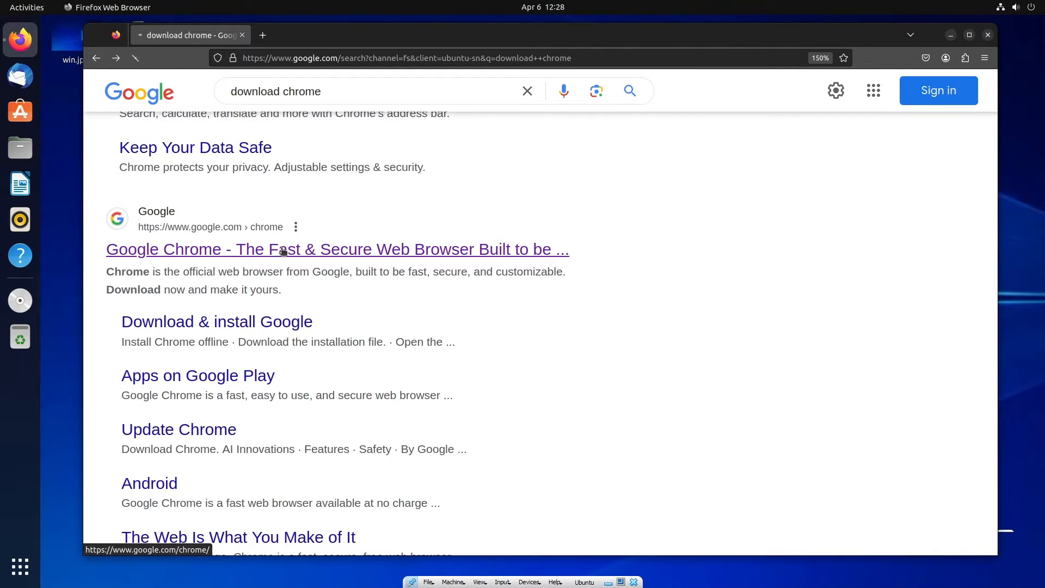
# Reach the Get Chrome for Linux options with the 64 bit .deb package selected
pyautogui.click(337, 249)
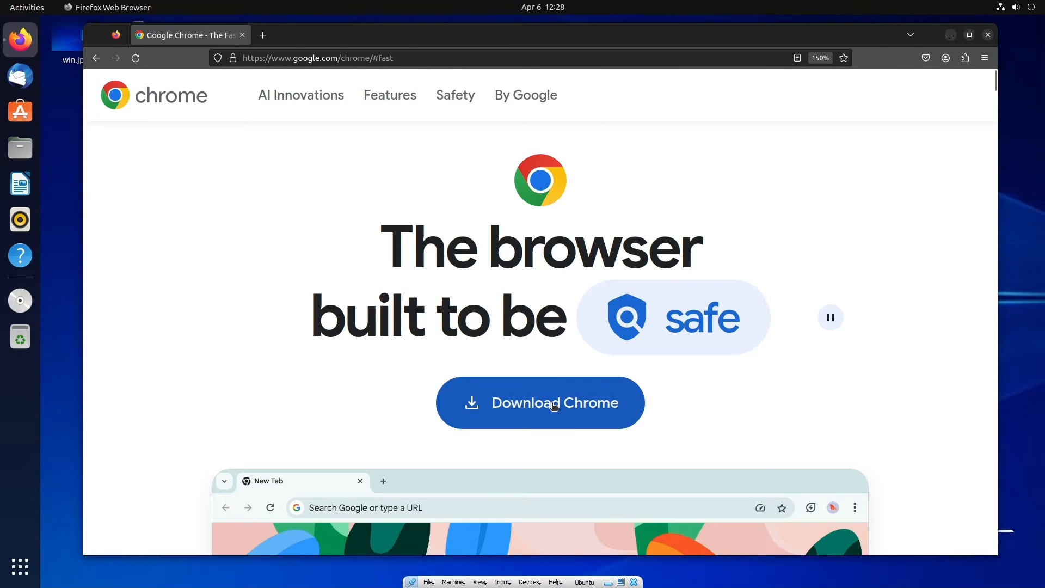
pyautogui.click(540, 403)
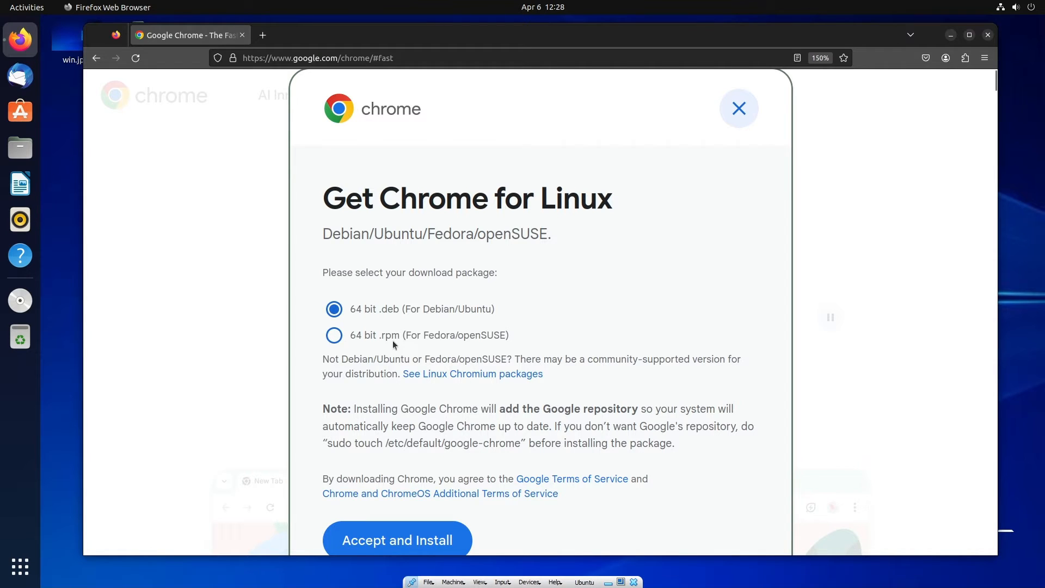
pyautogui.moveTo(451, 317)
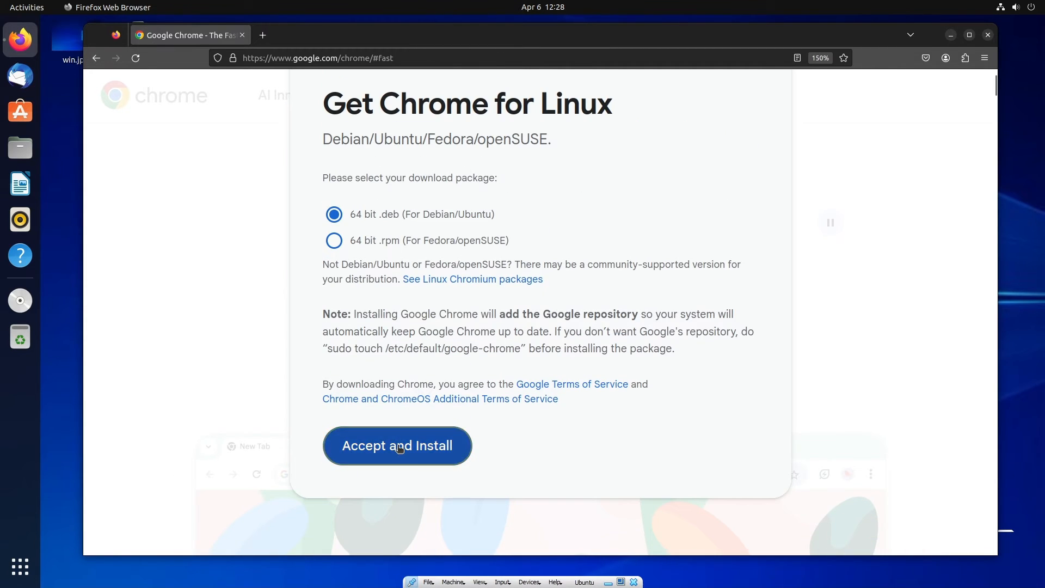
# Accept and download the Chrome .deb, then show the finished download in the Downloads folder
pyautogui.click(397, 445)
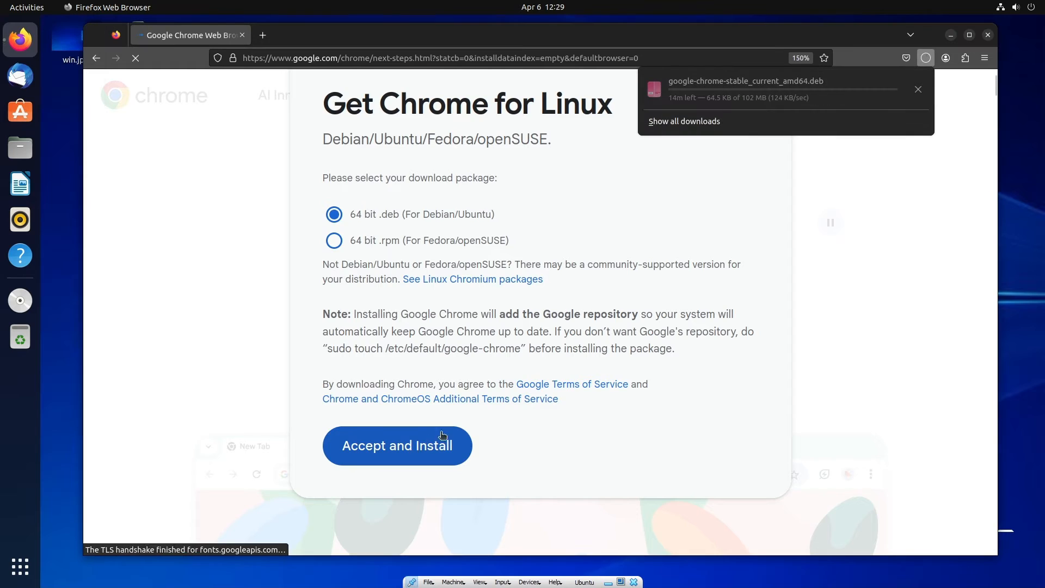
pyautogui.click(397, 445)
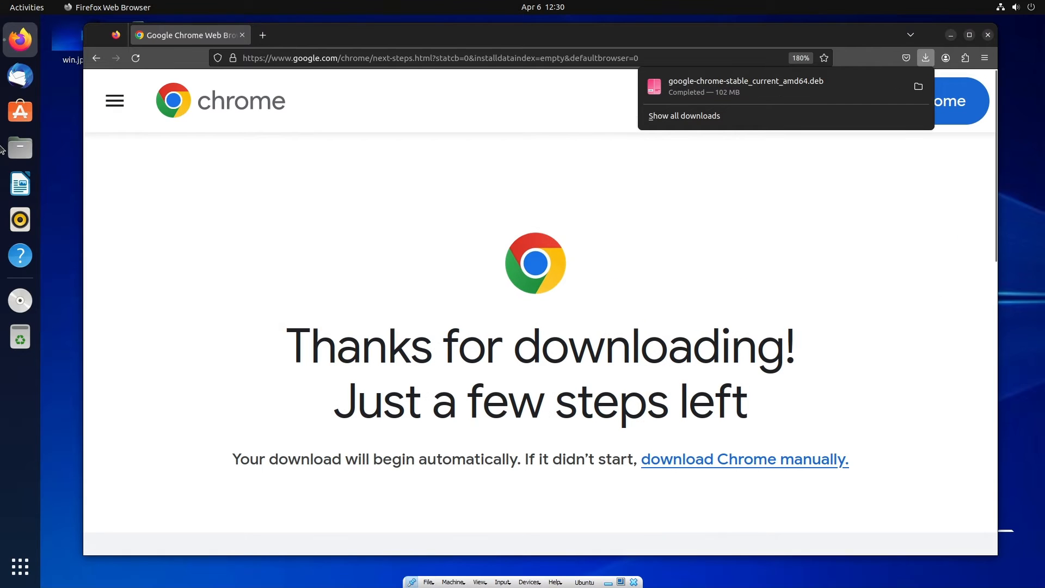
pyautogui.click(19, 147)
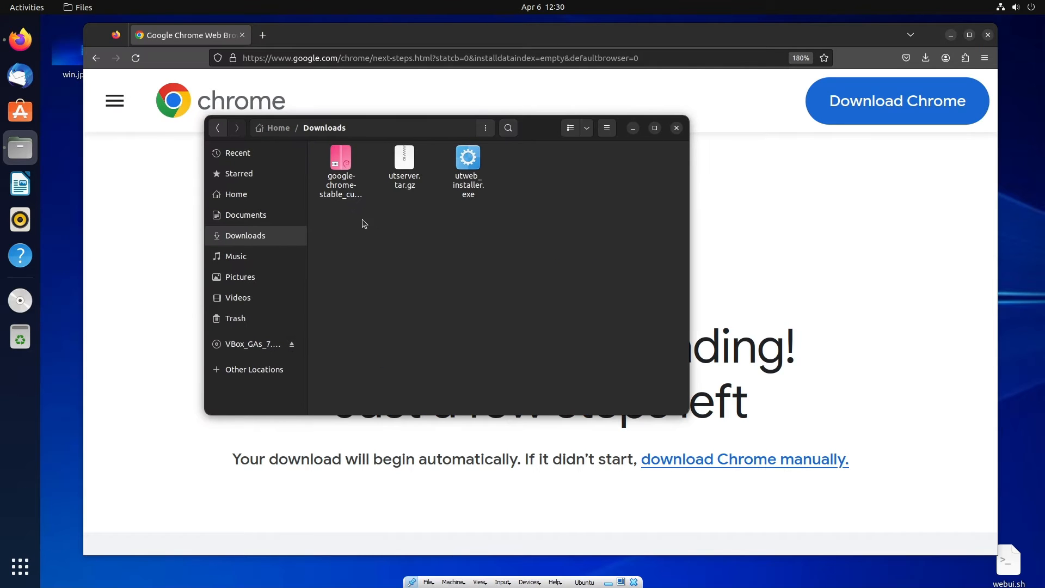
# Open a terminal in the Downloads folder from the folder's context menu
pyautogui.rightClick(340, 167)
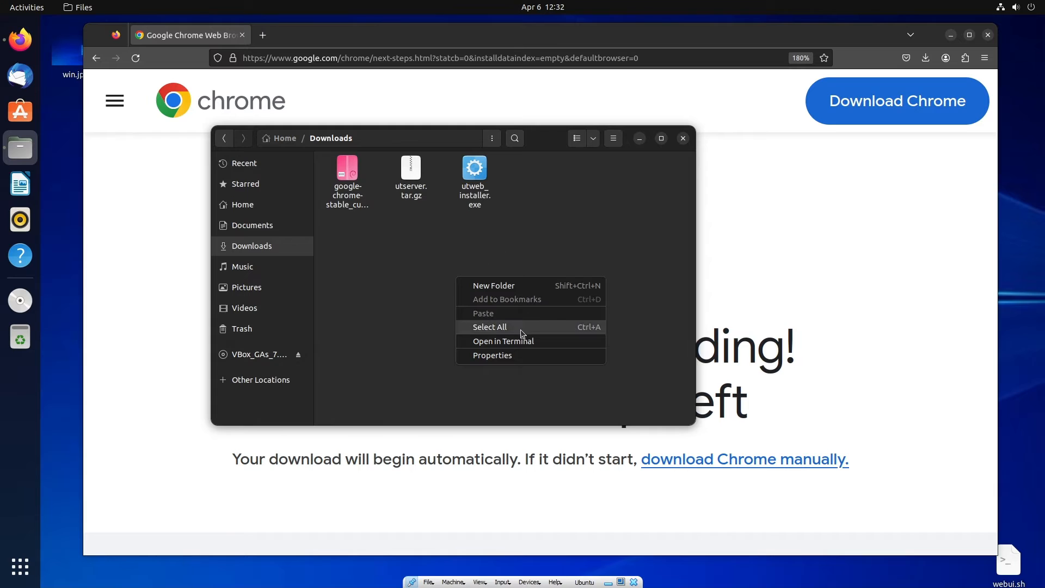
pyautogui.click(503, 341)
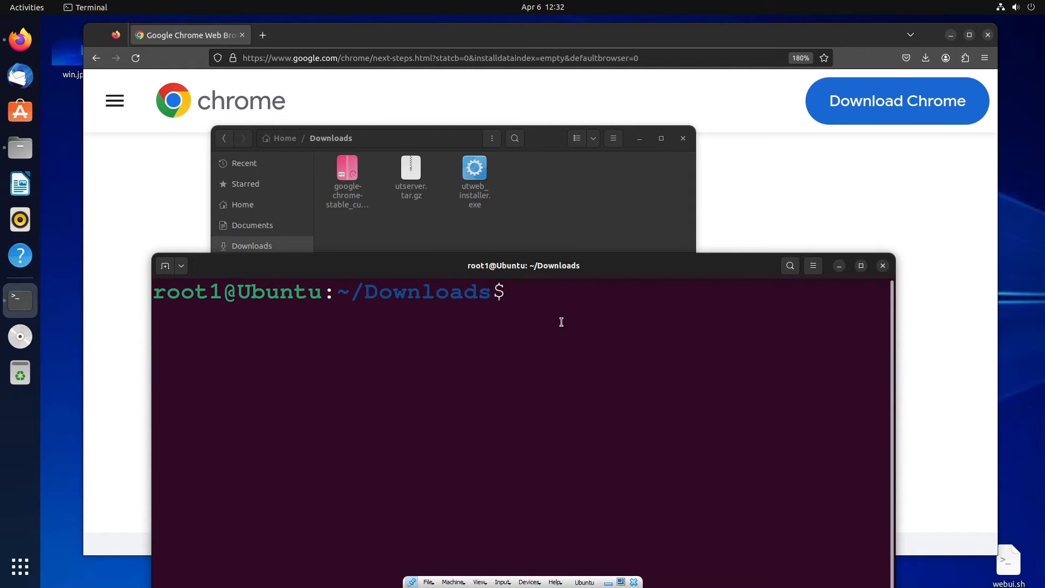
# List the Downloads contents with ls and copy the Chrome .deb file name
pyautogui.write('ls')
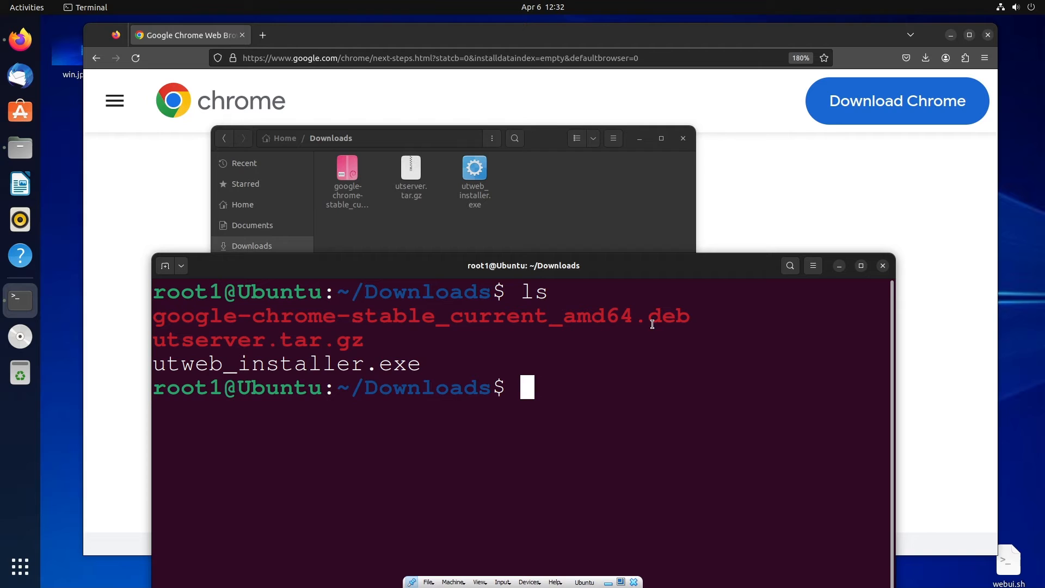
pyautogui.moveTo(380, 317)
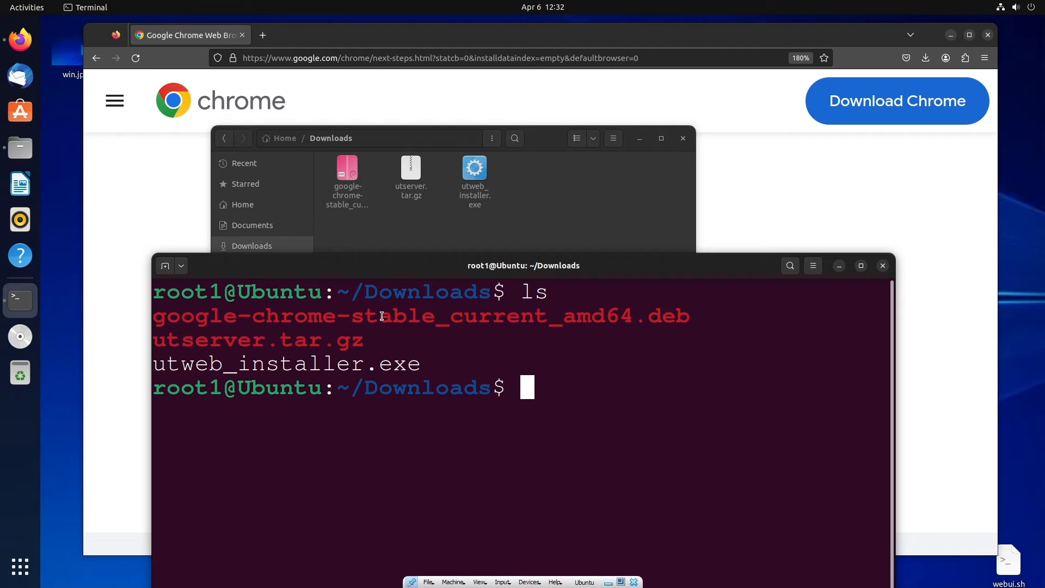
pyautogui.rightClick(422, 315)
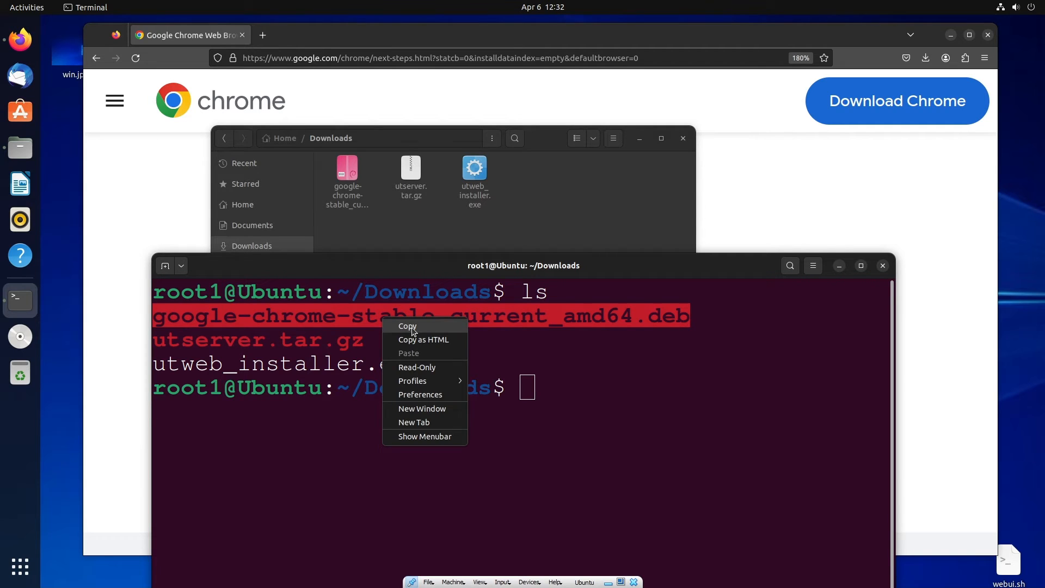
pyautogui.click(407, 326)
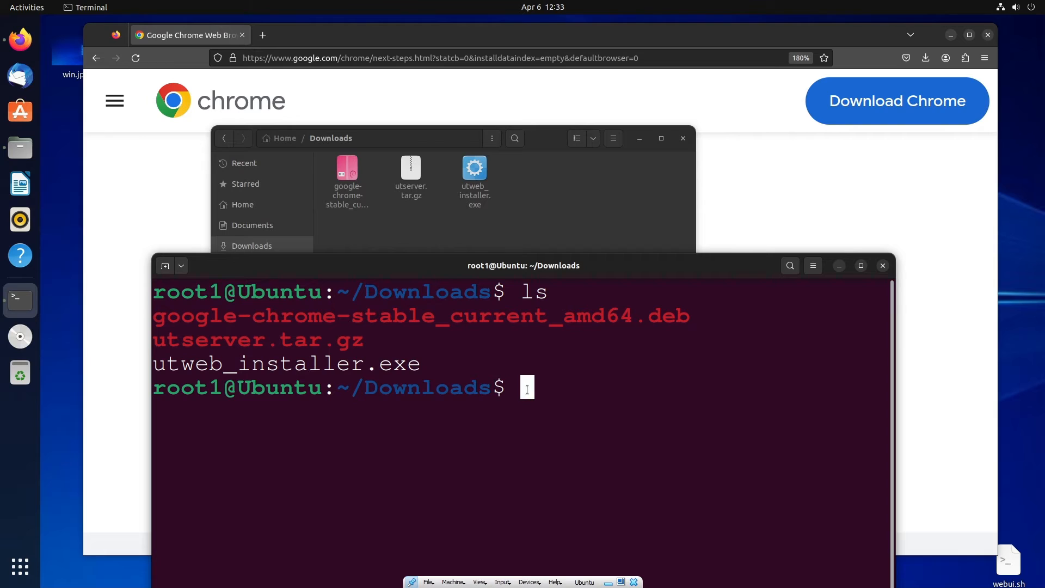
# Install google-chrome-stable_current_amd64.deb with sudo dpkg -i
pyautogui.write('sudo dp')
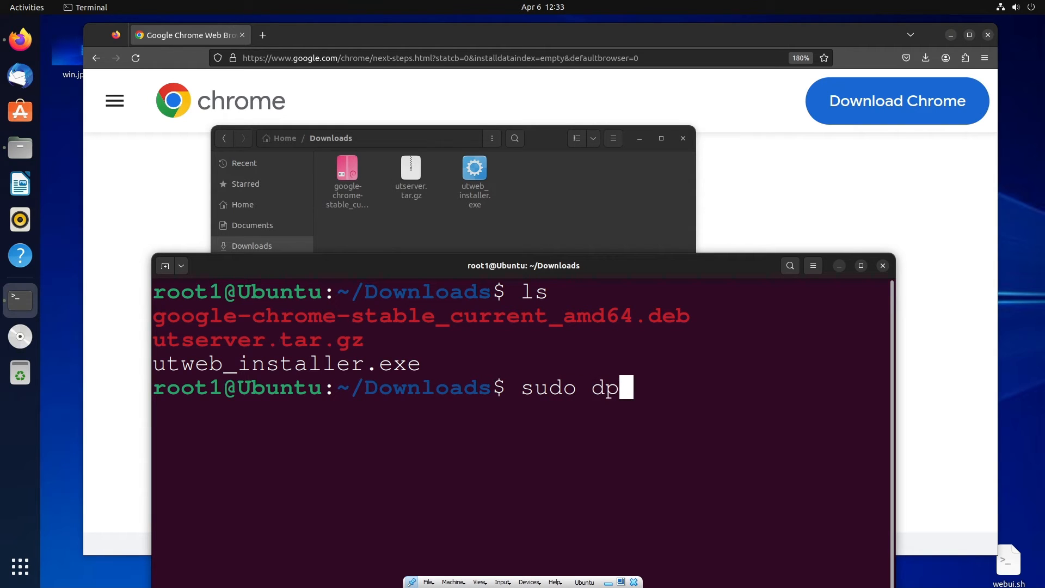
pyautogui.write('kg')
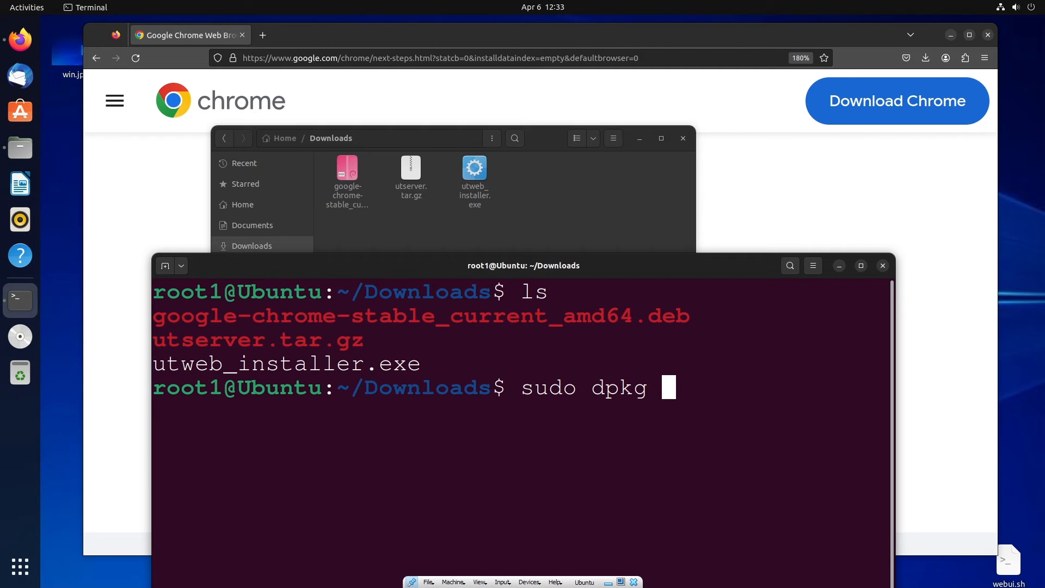
pyautogui.write('-i')
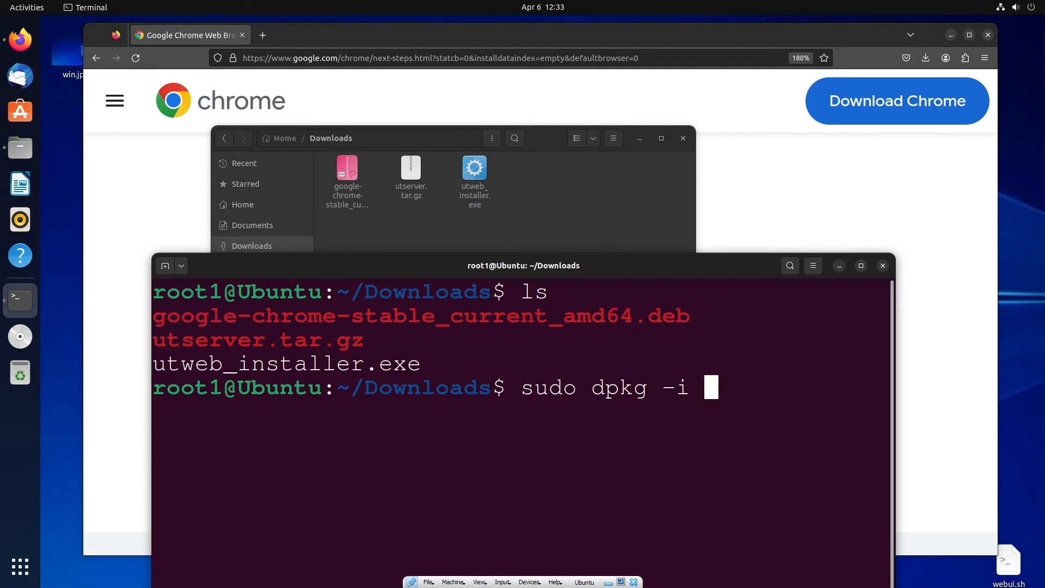
pyautogui.moveTo(650, 364)
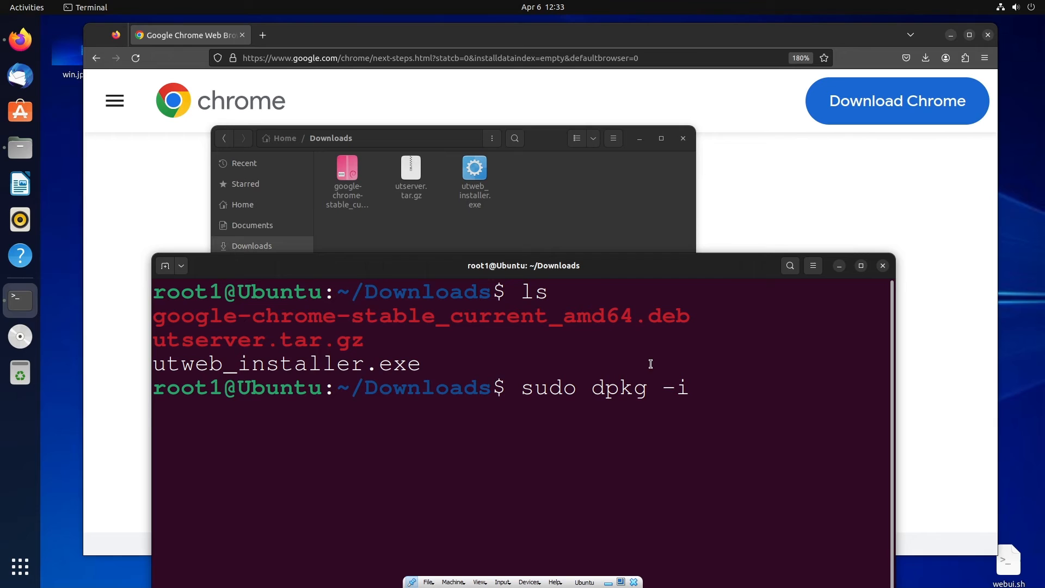
pyautogui.write('google-chrome-stable_current_amd64.deb')
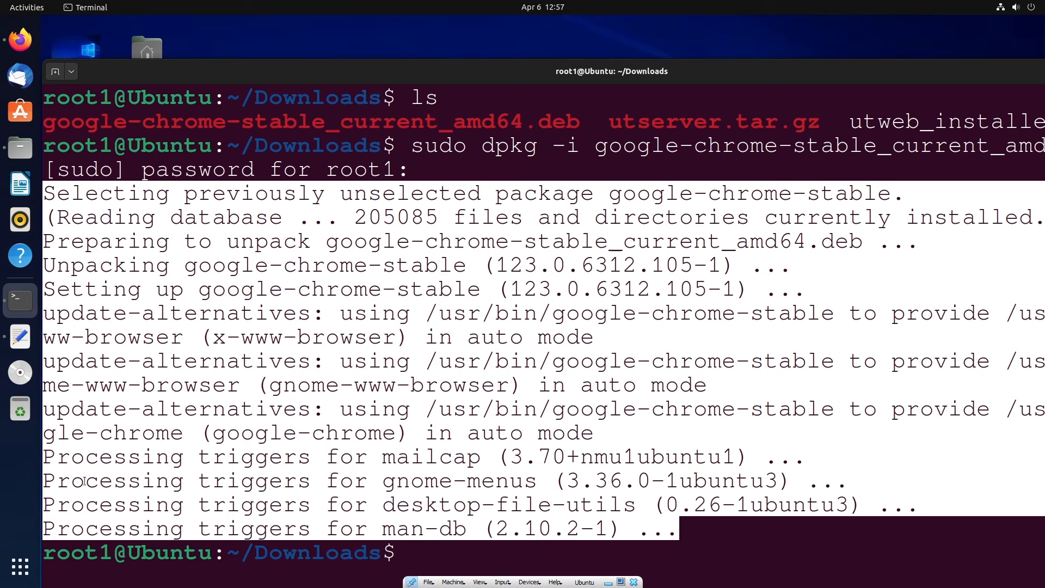
# Search the applications for 'ch' and launch Google Chrome
pyautogui.click(21, 567)
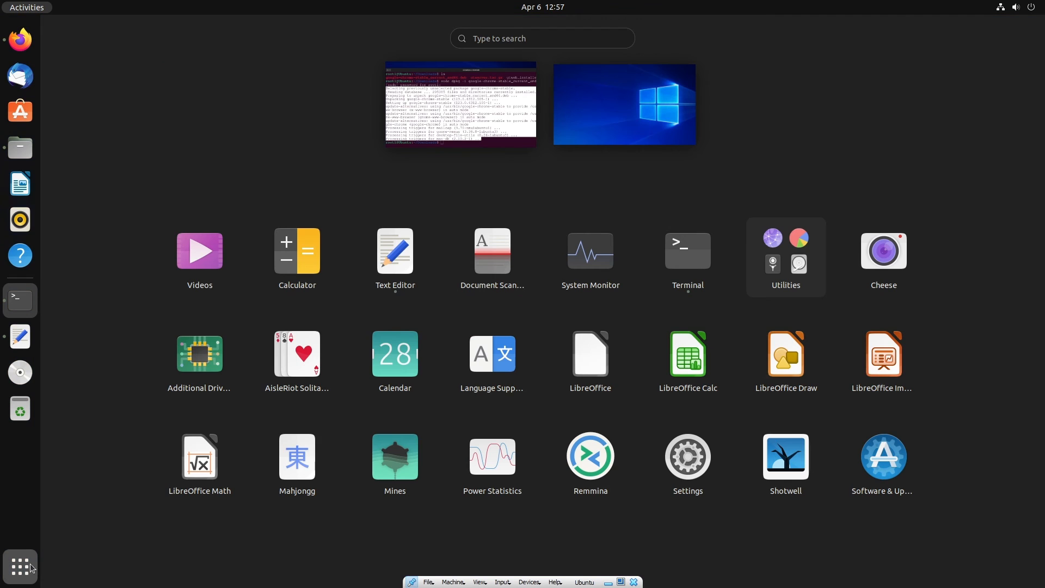
pyautogui.click(541, 38)
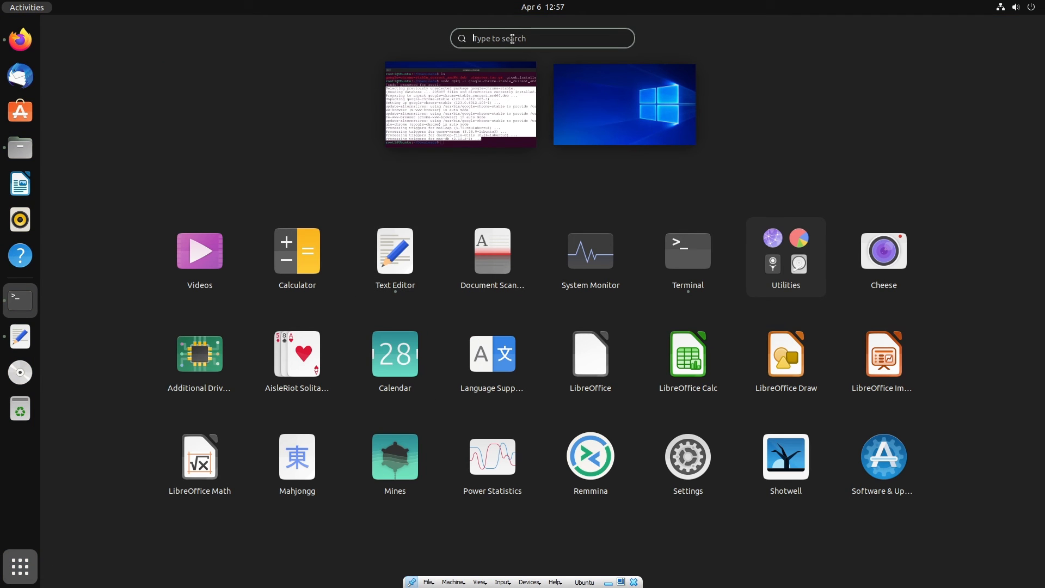
pyautogui.write('ch')
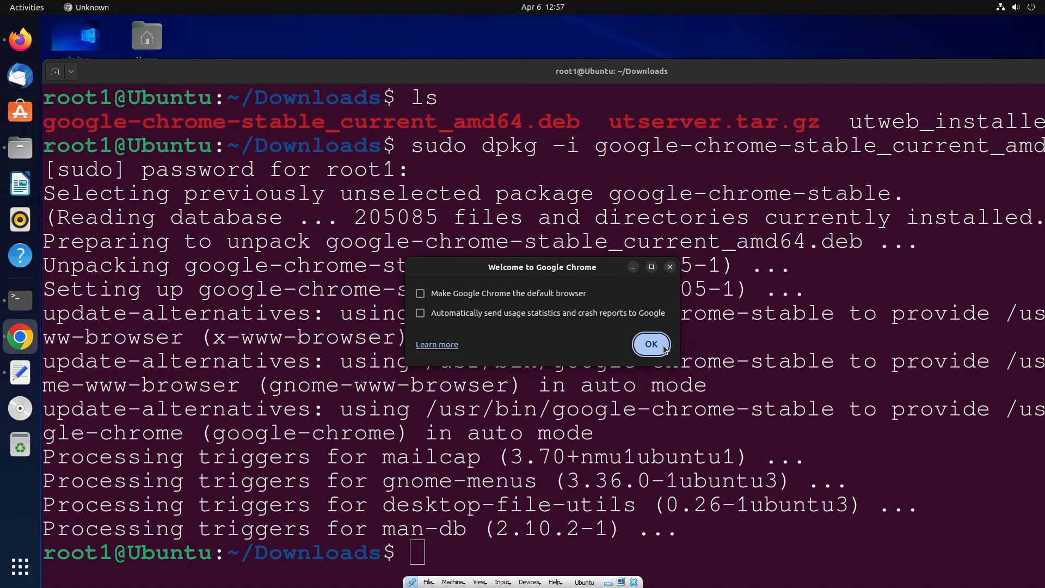
# Accept the welcome dialog unchanged and skip signing in, landing on a New Tab page
pyautogui.click(651, 344)
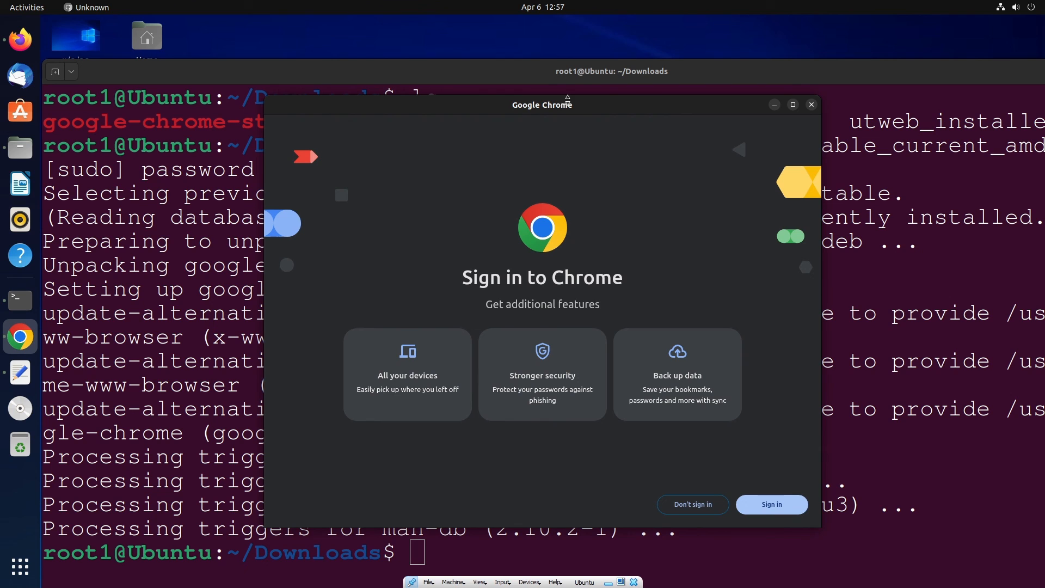
pyautogui.click(692, 504)
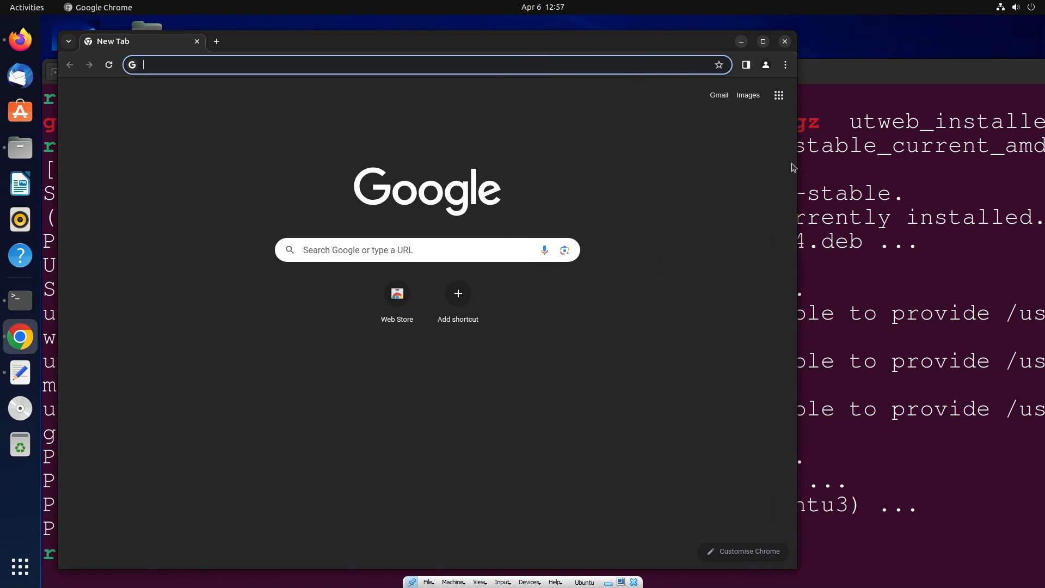
pyautogui.moveTo(704, 202)
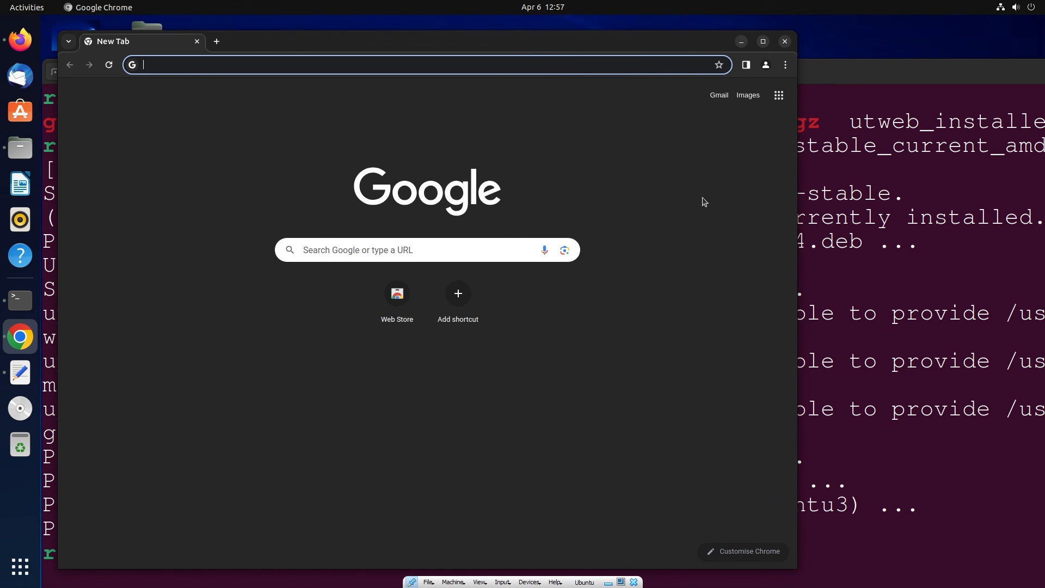